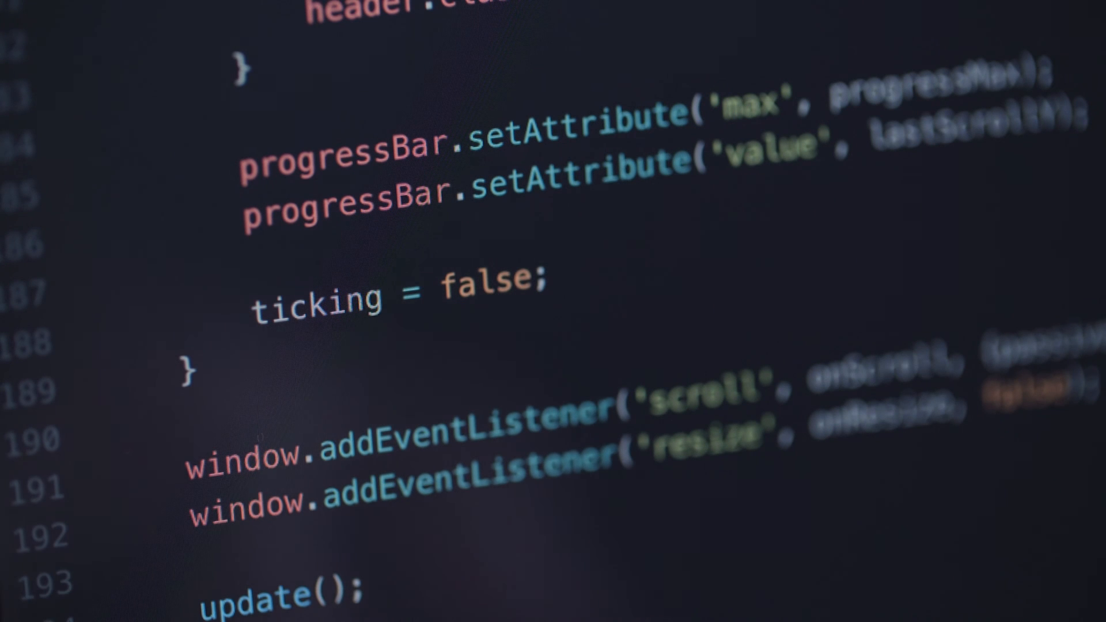
pyautogui.scroll(3)
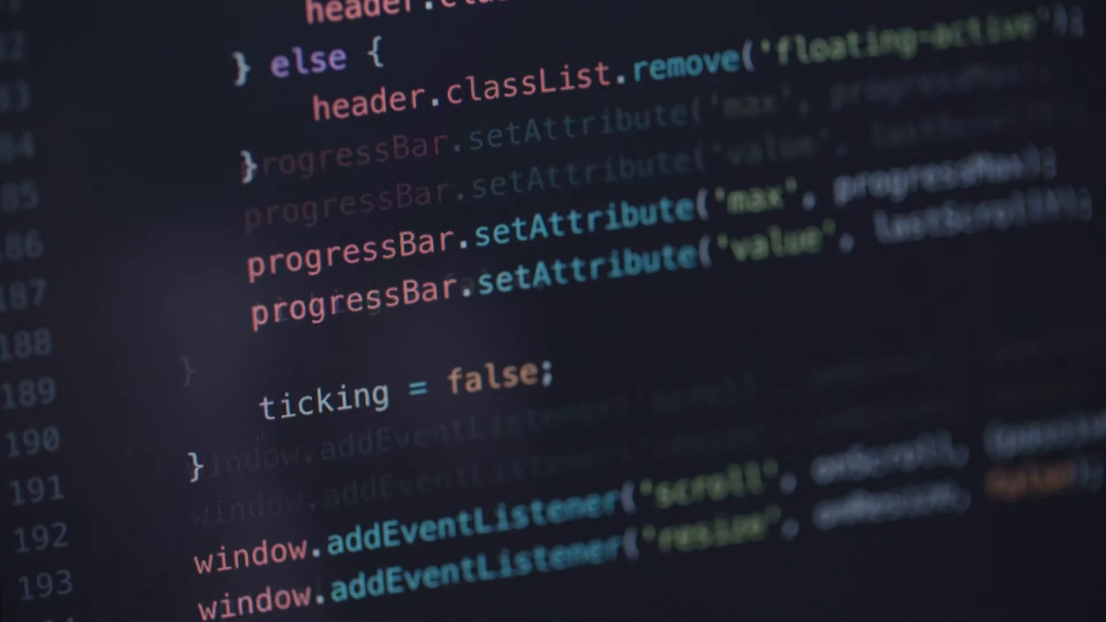